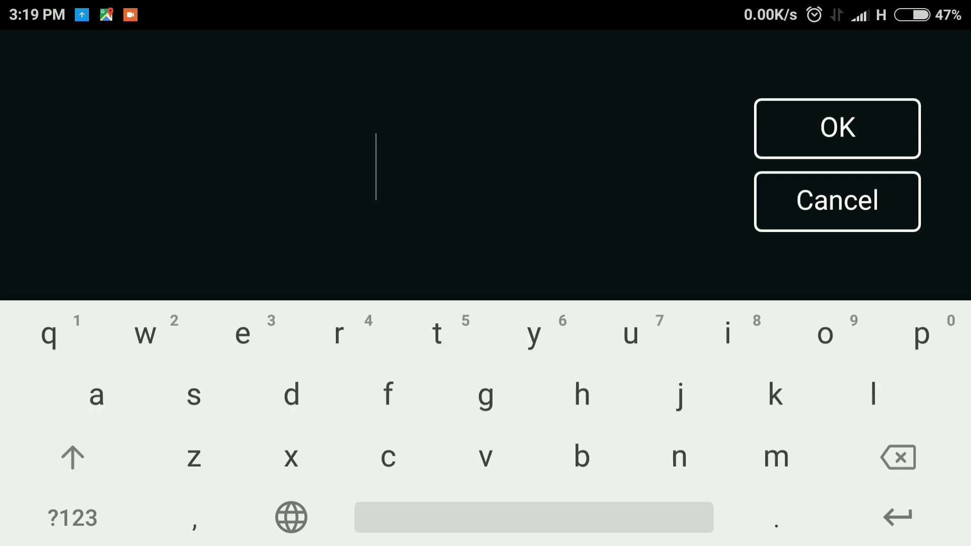
Step: Enter the title text SHAZIL SALIM and confirm the new text layer
type("SHAZIL")
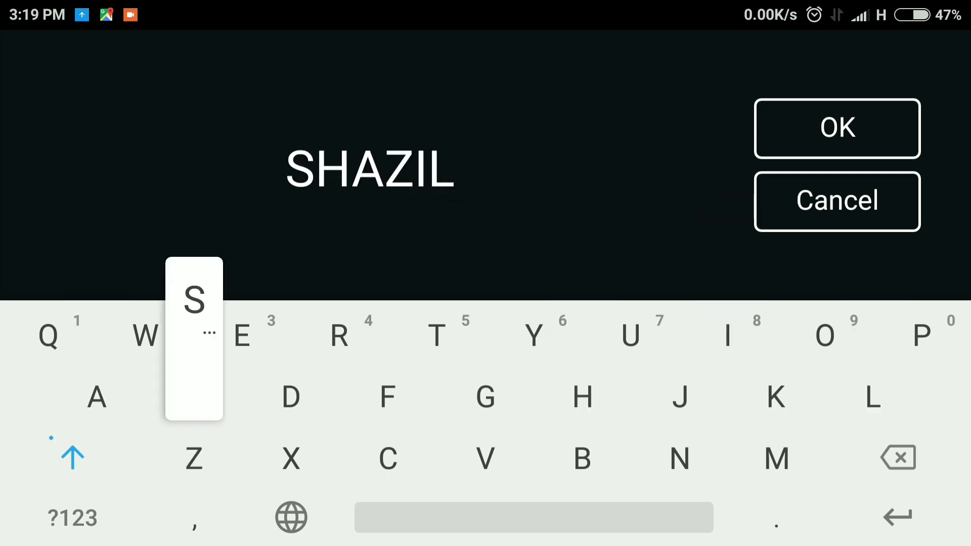
left_click(838, 128)
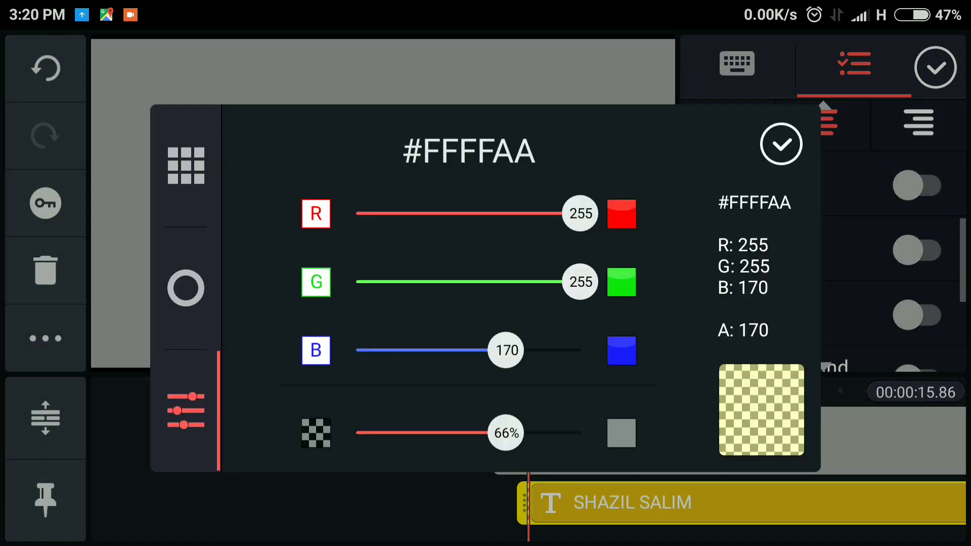
Step: Pick a muted mauve glow colour with the RGB sliders and switch the title's Glow on
left_click_drag(580, 213, 518, 213)
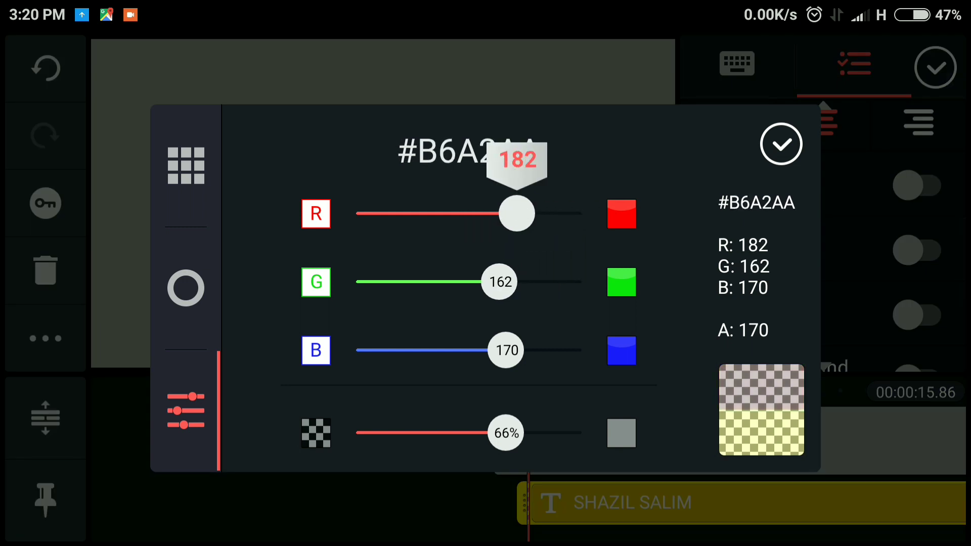
left_click_drag(516, 213, 532, 213)
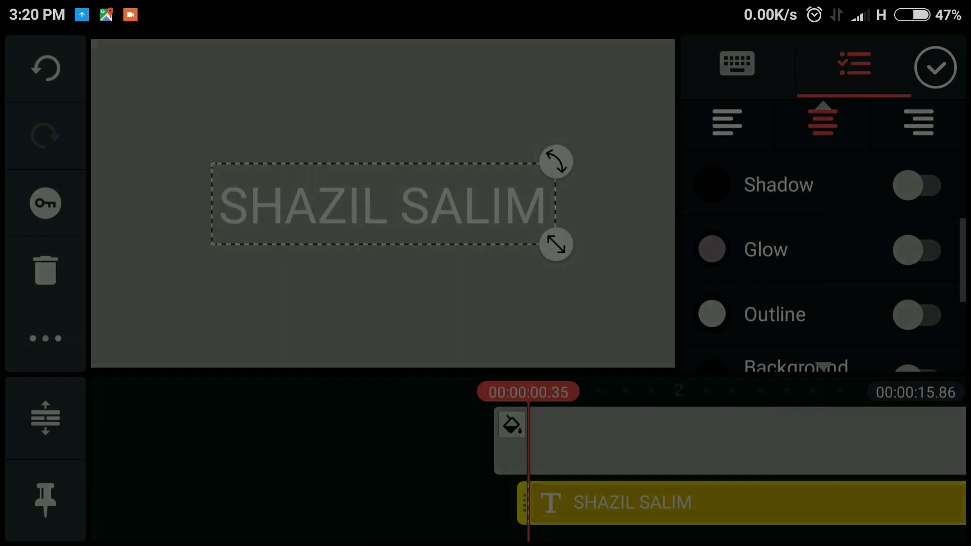
left_click(916, 250)
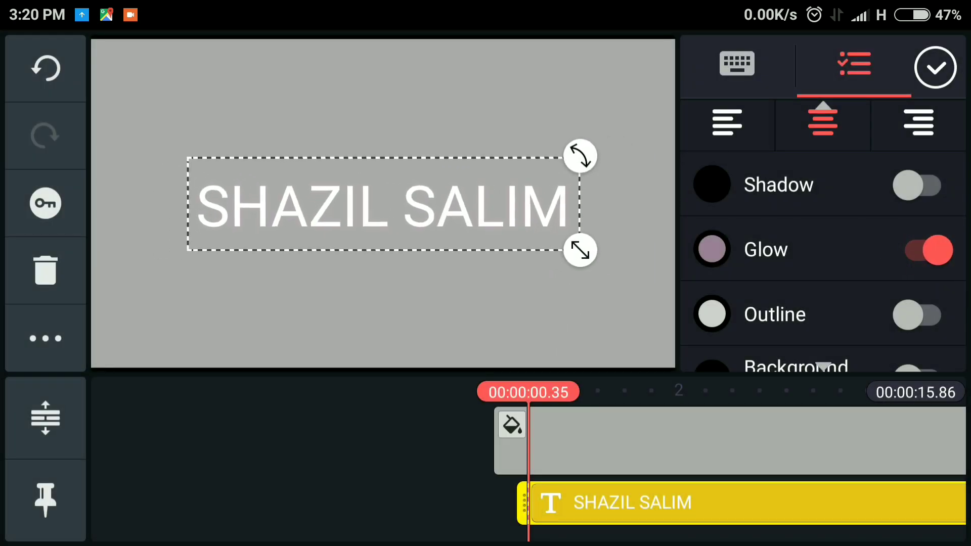
scroll("down", 3)
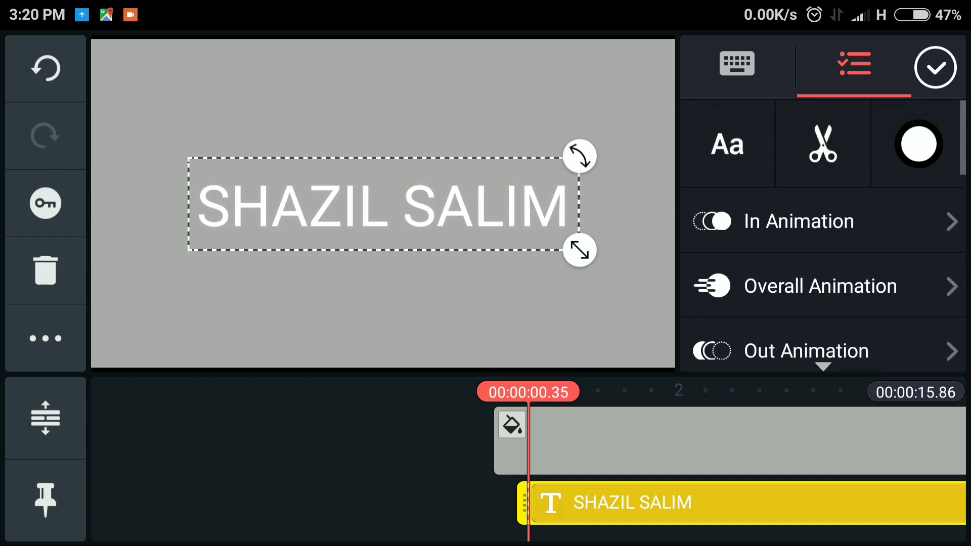
Step: Keyframe the title to slide from off-screen left into the frame centre early in the clip
left_click(727, 143)
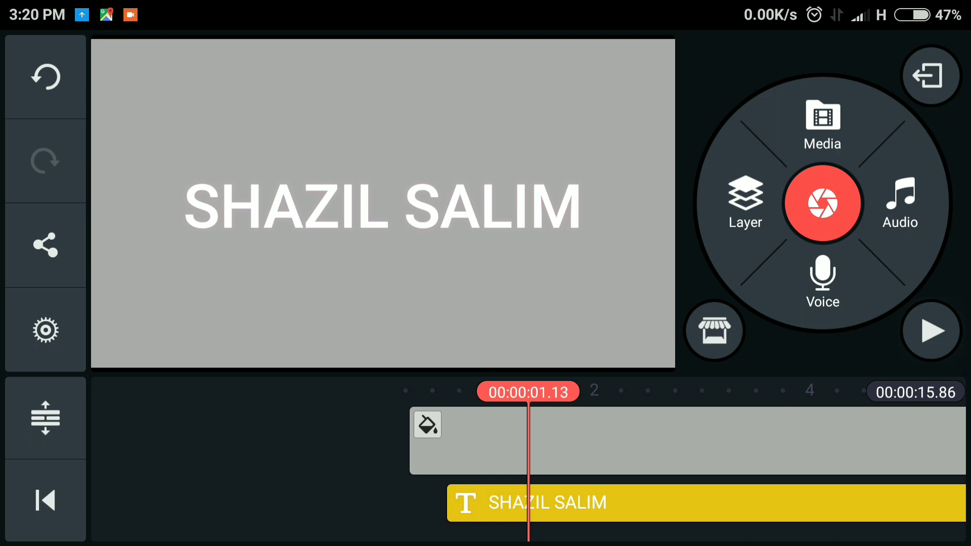
left_click(543, 503)
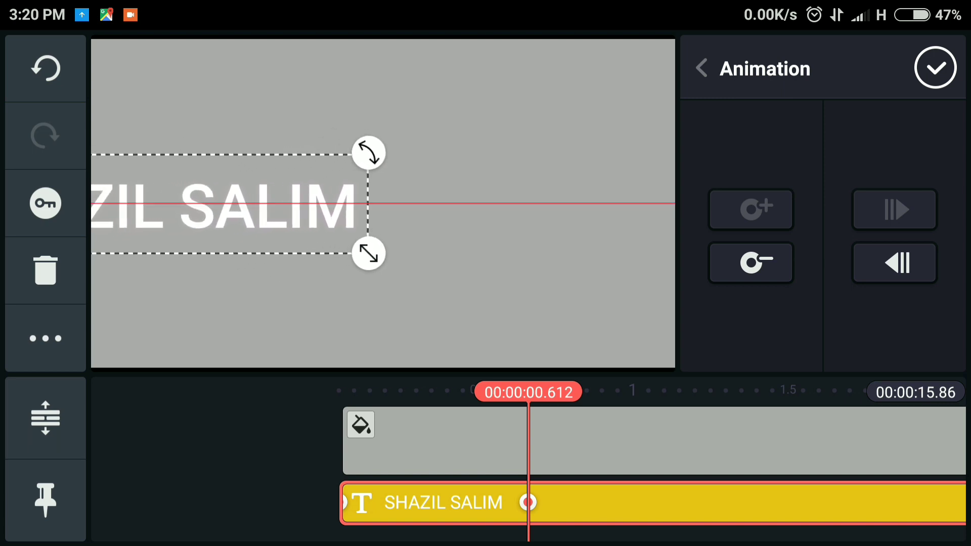
left_click_drag(369, 202, 433, 202)
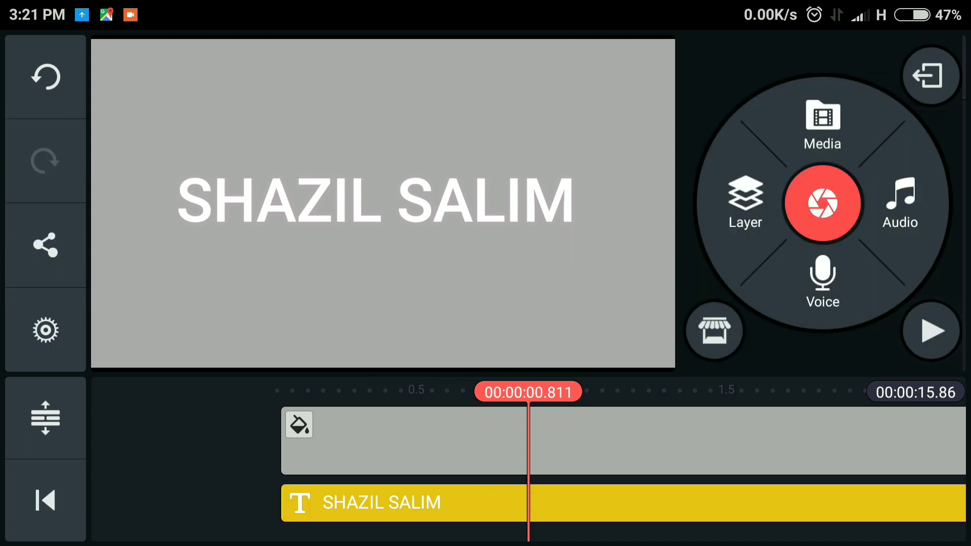
left_click(931, 331)
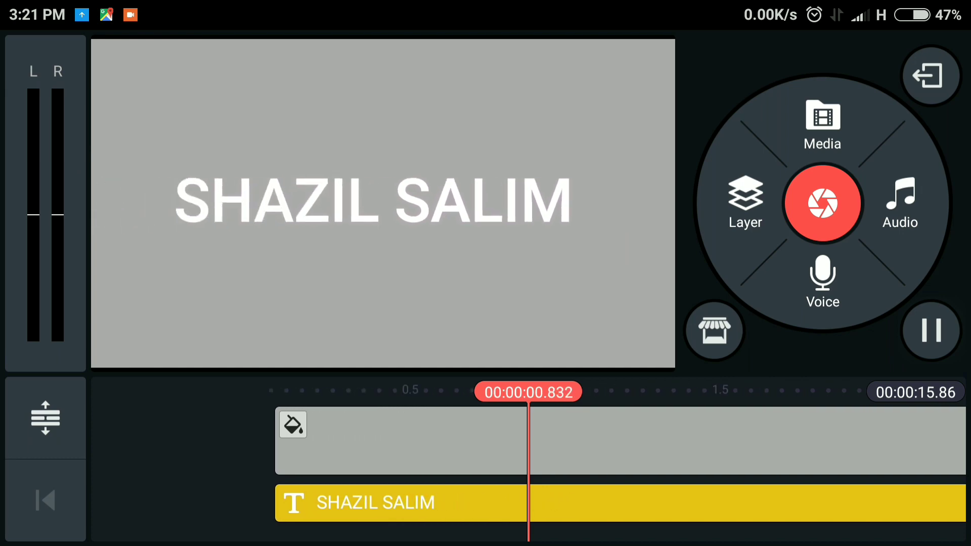
left_click(374, 517)
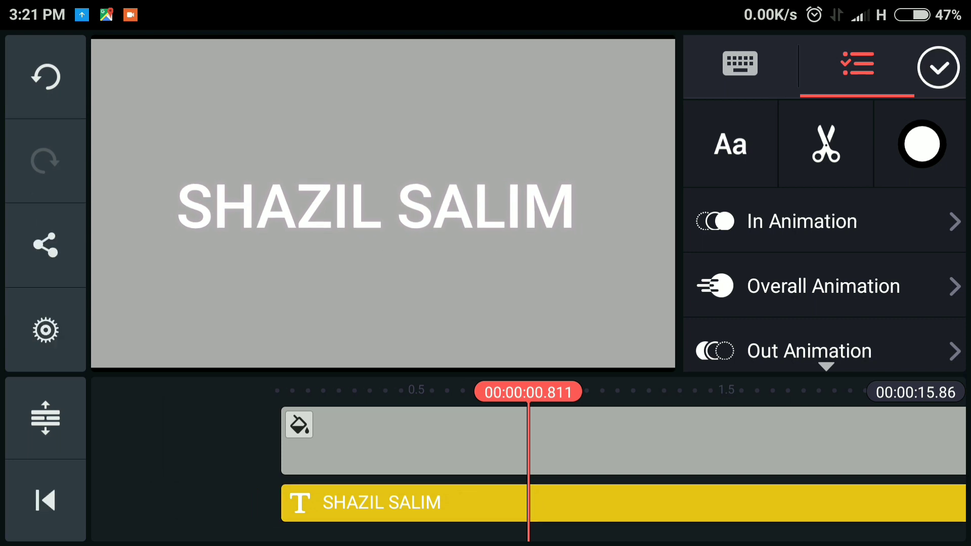
left_click(941, 67)
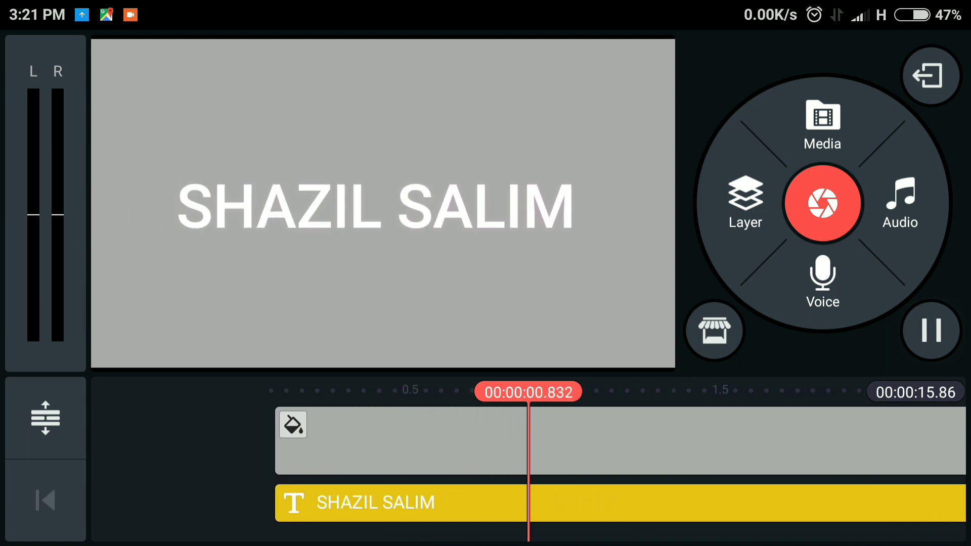
left_click(375, 503)
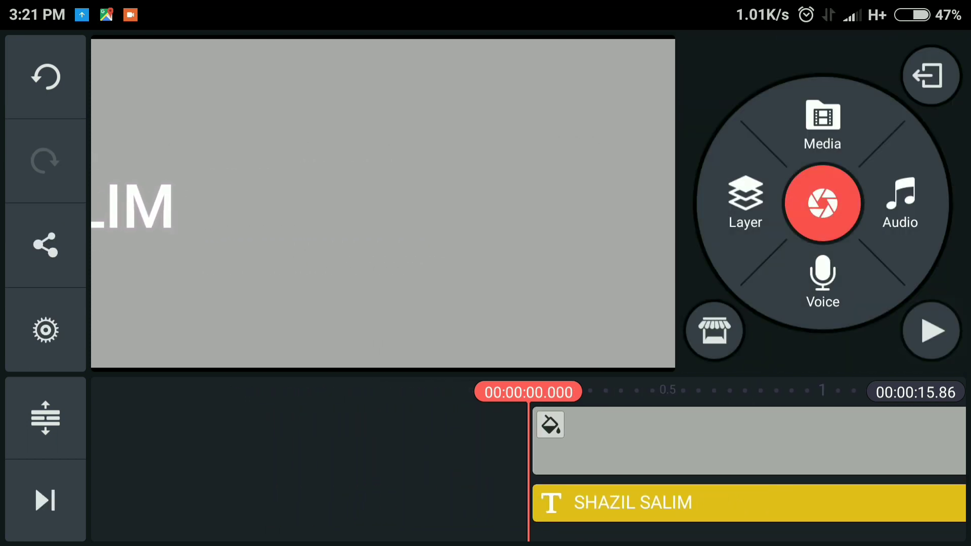
left_click(930, 331)
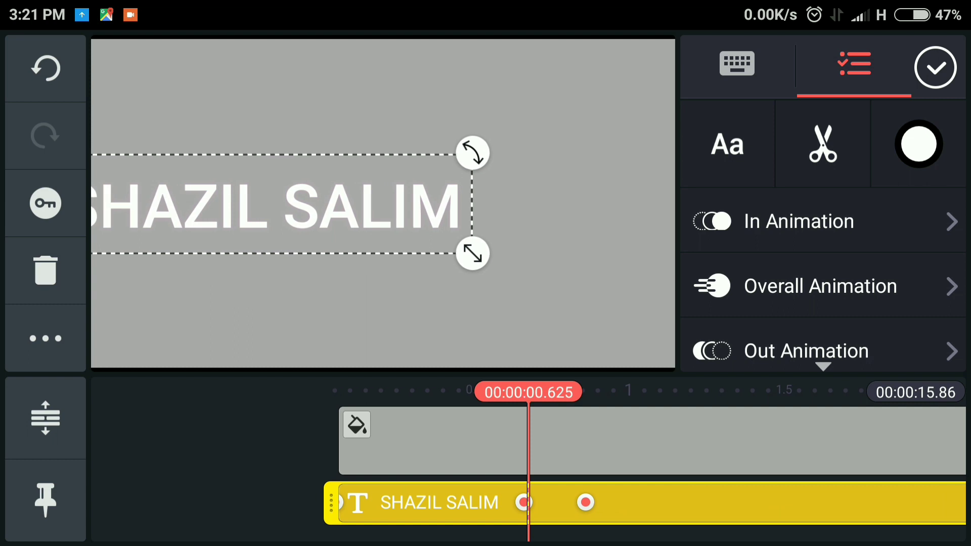
left_click(936, 67)
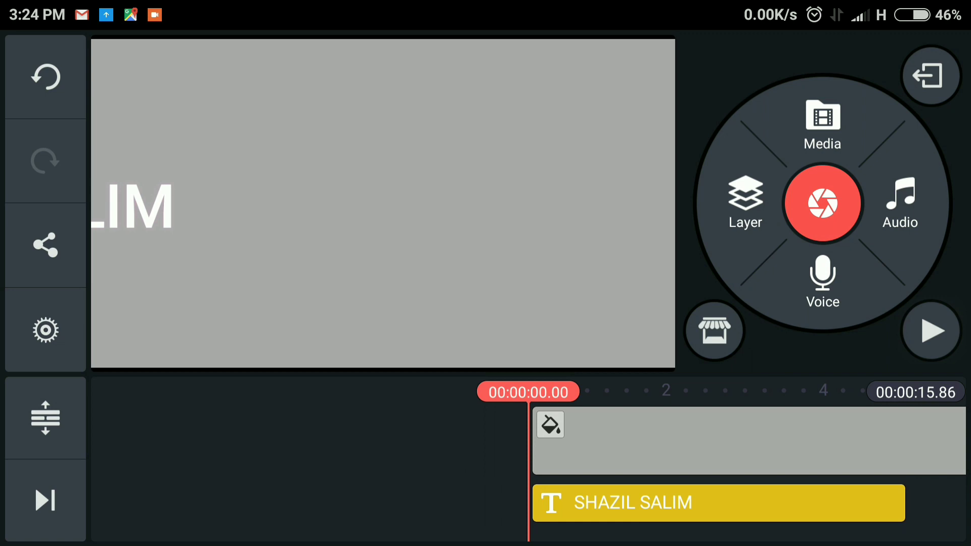
Step: Add the mountain photo layer keyframed to slide in from the left near 11 s, then preview playback
left_click(931, 331)
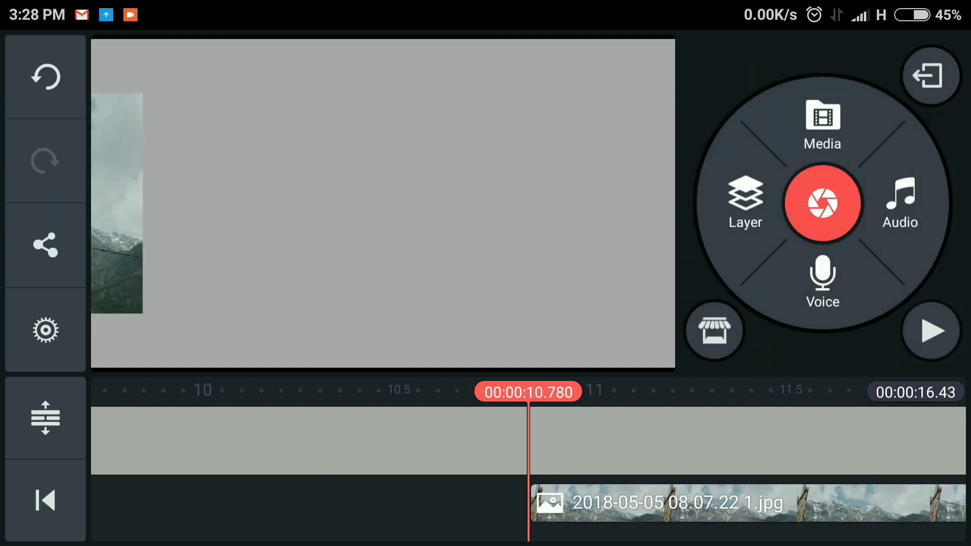
left_click(931, 330)
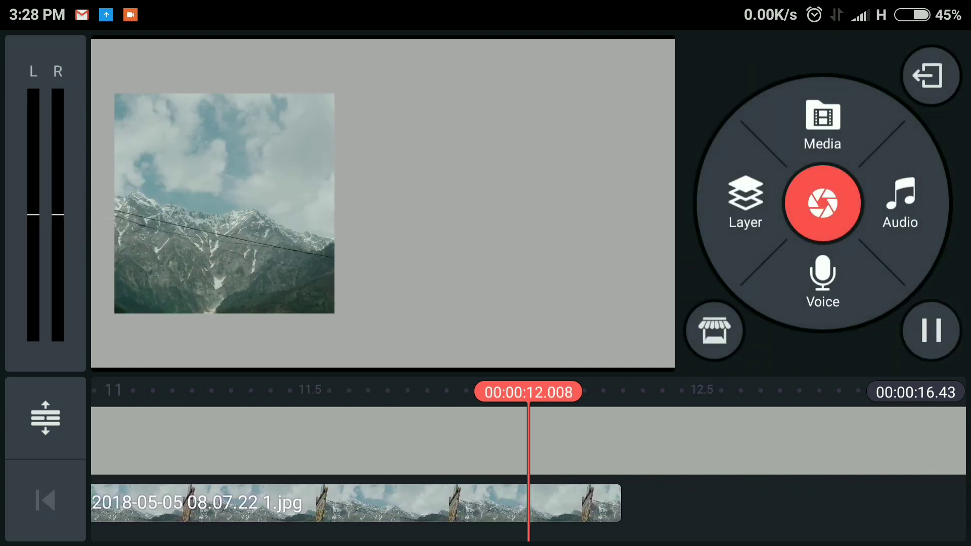